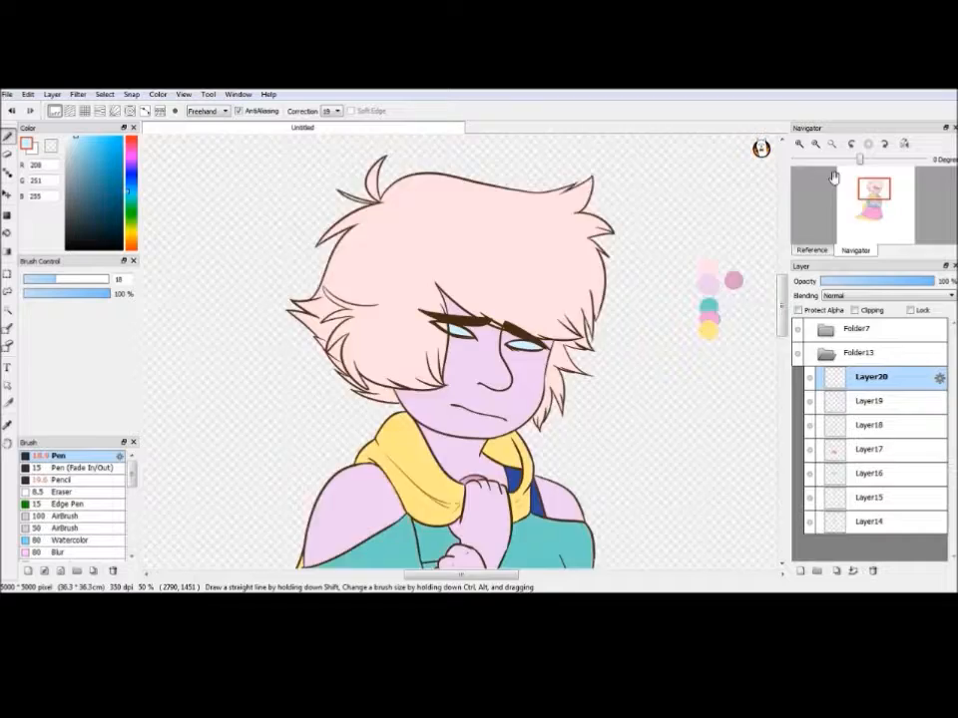
Step: Select the working layer to continue painting the face and pink hair with the Pen brush
click(104, 94)
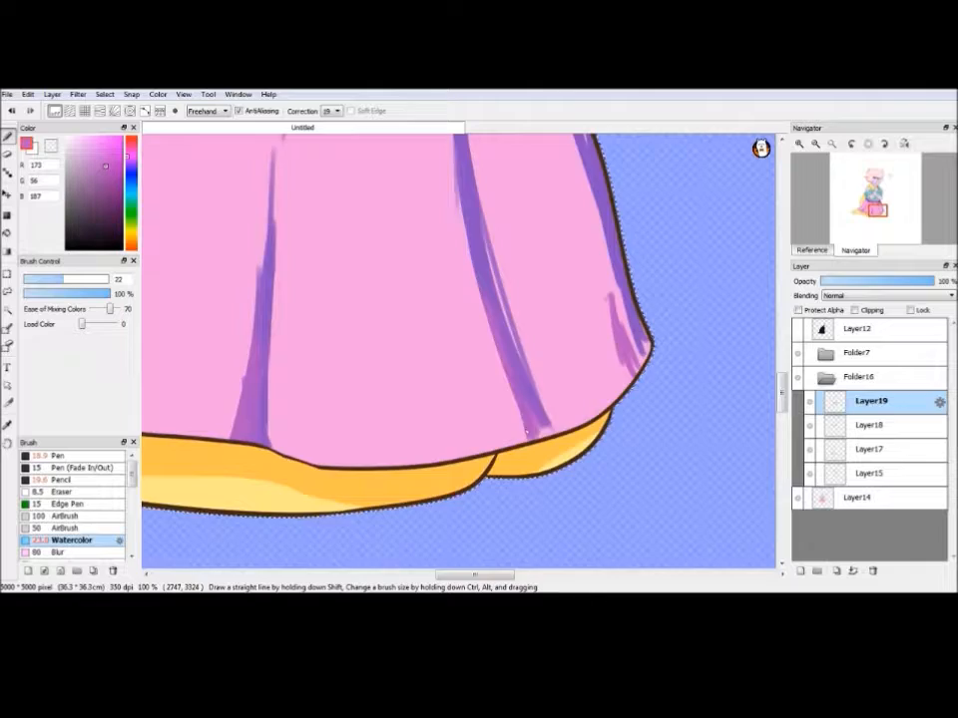
Step: Add darker purple fold strokes to the pink skirt with the Watercolor brush
click(802, 570)
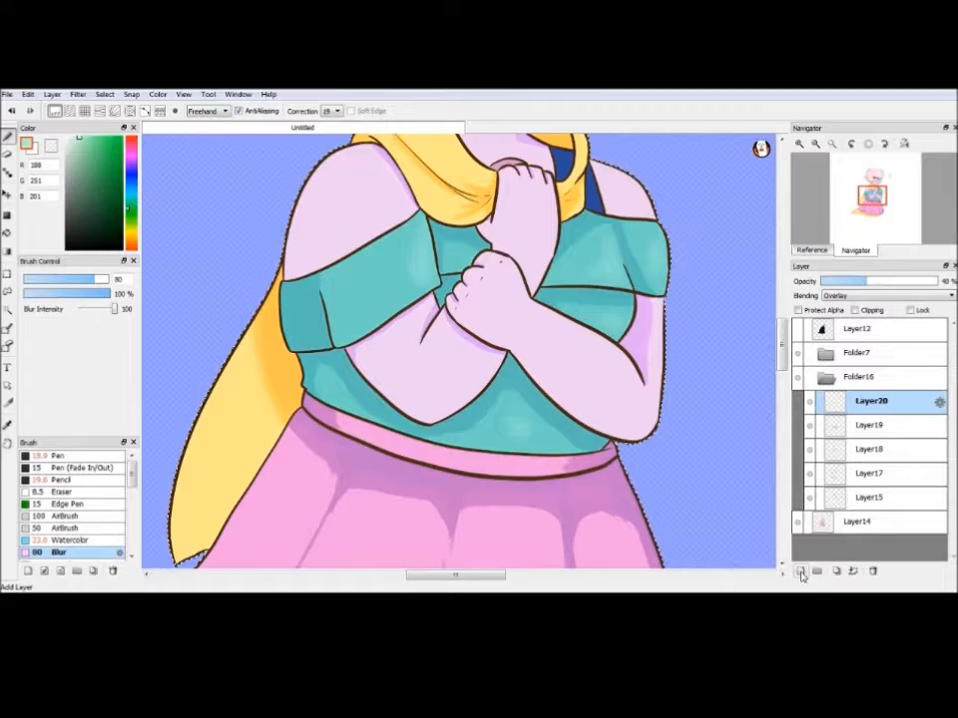